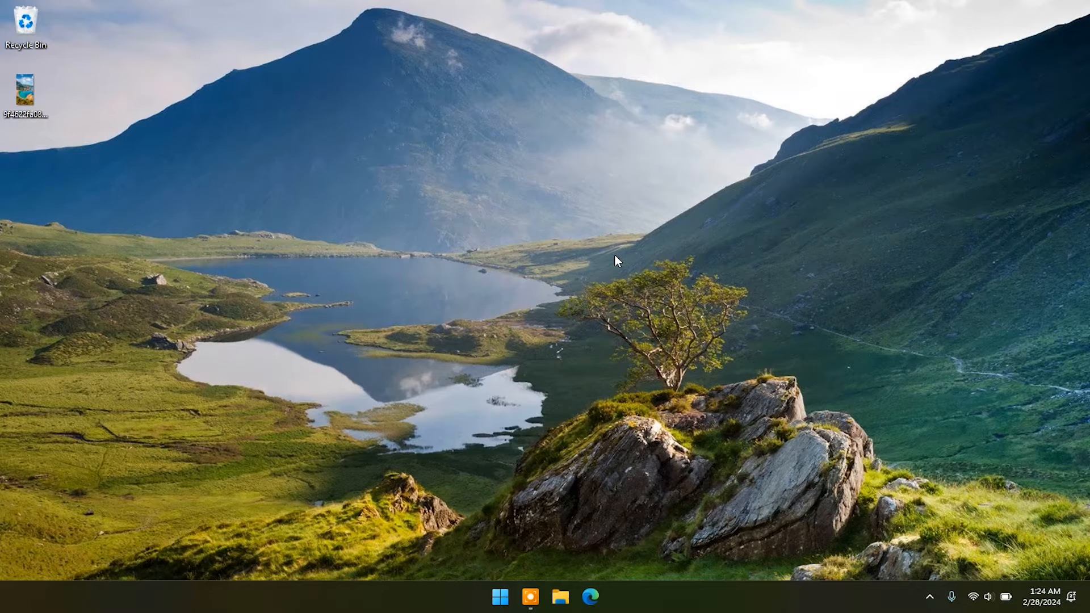
mouse_move(581, 248)
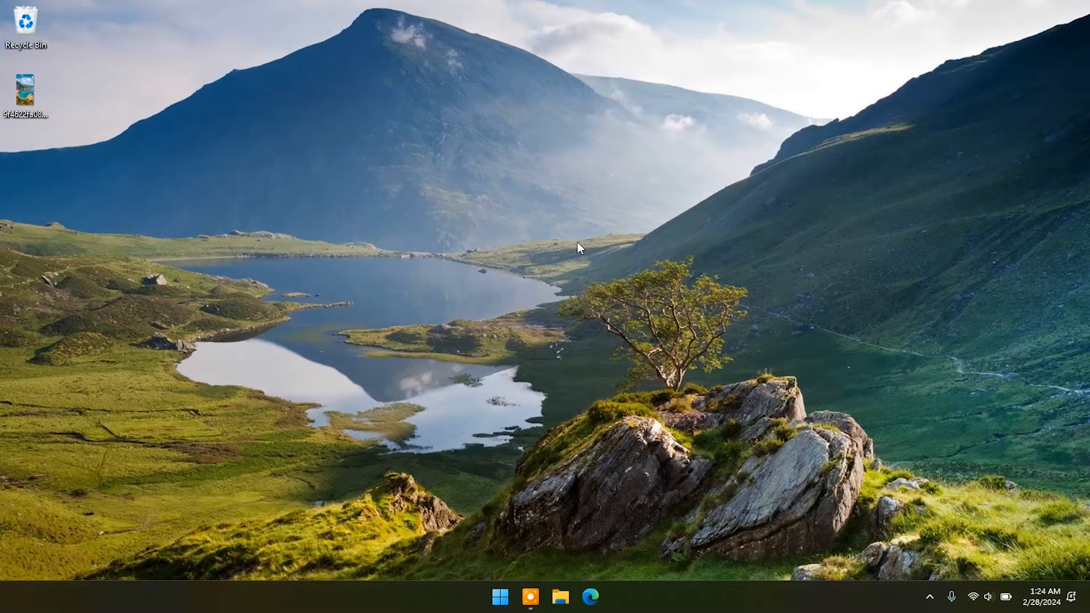
Search Bing for 'quickshare' in Edge and reach Android's Quick Share for Windows page.
click(590, 596)
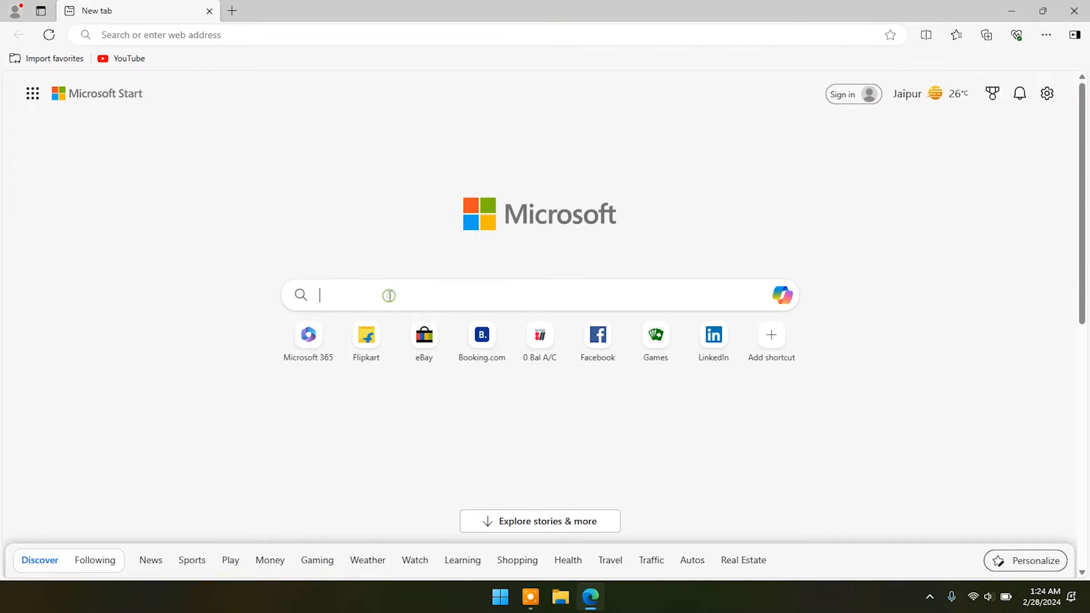
text(quickshare)
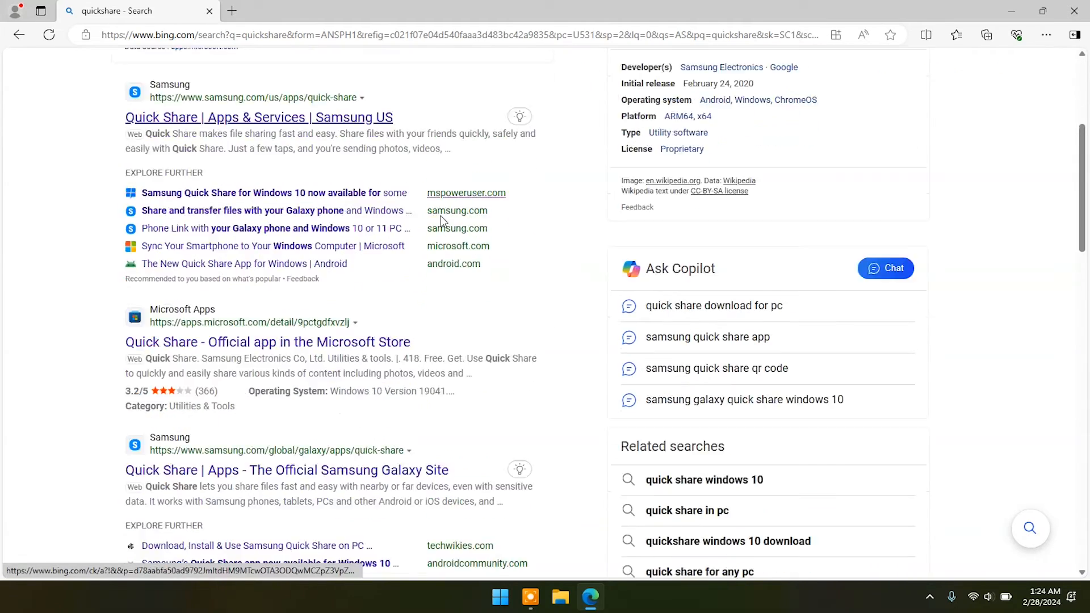
scroll(down, 3)
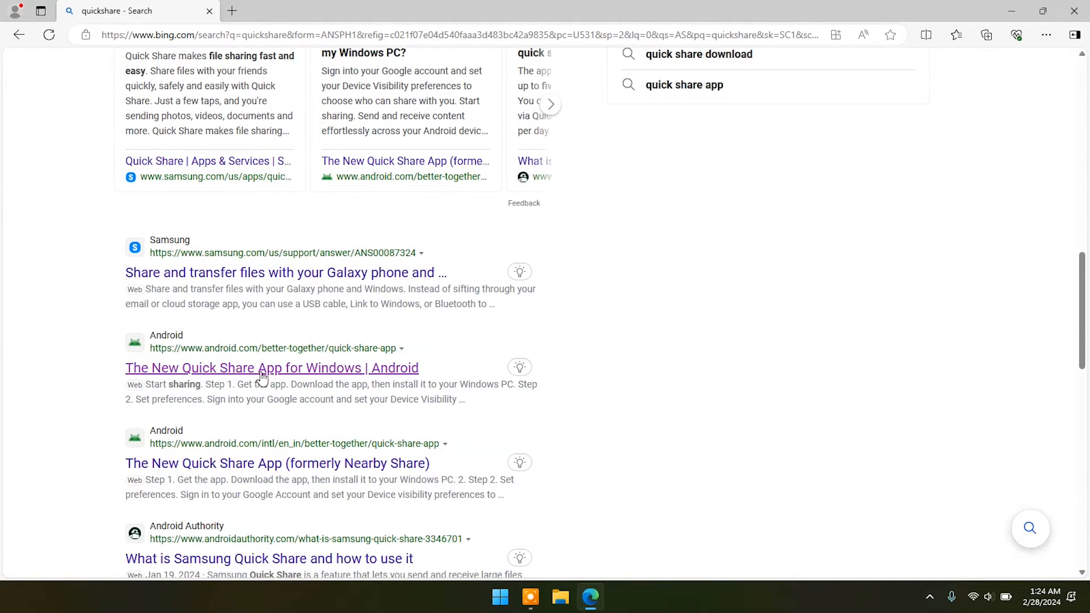
click(271, 368)
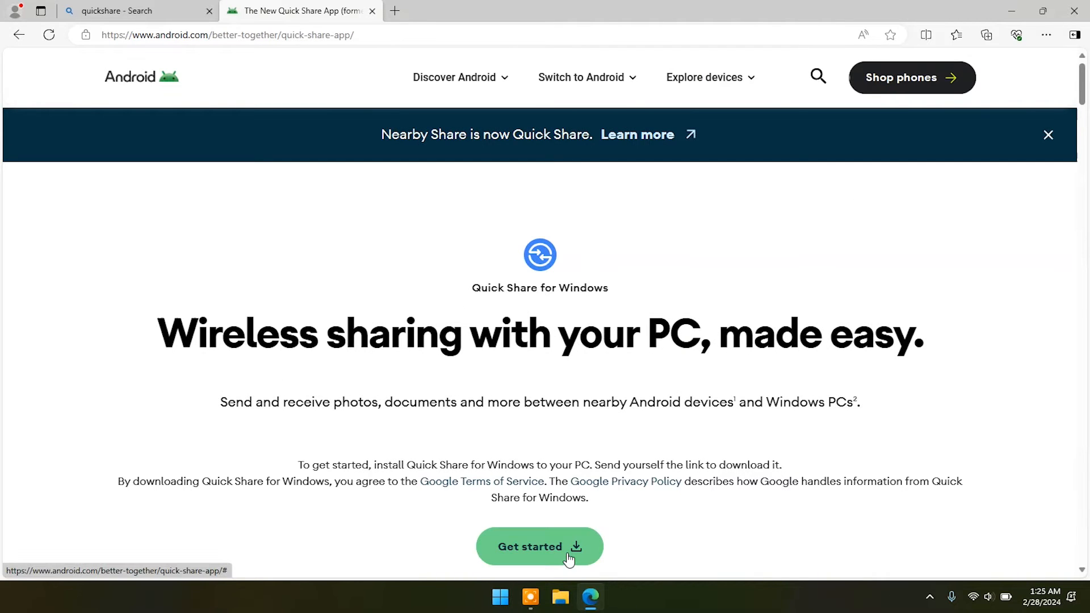
Download and install Quick Share for Windows via Get started.
click(538, 546)
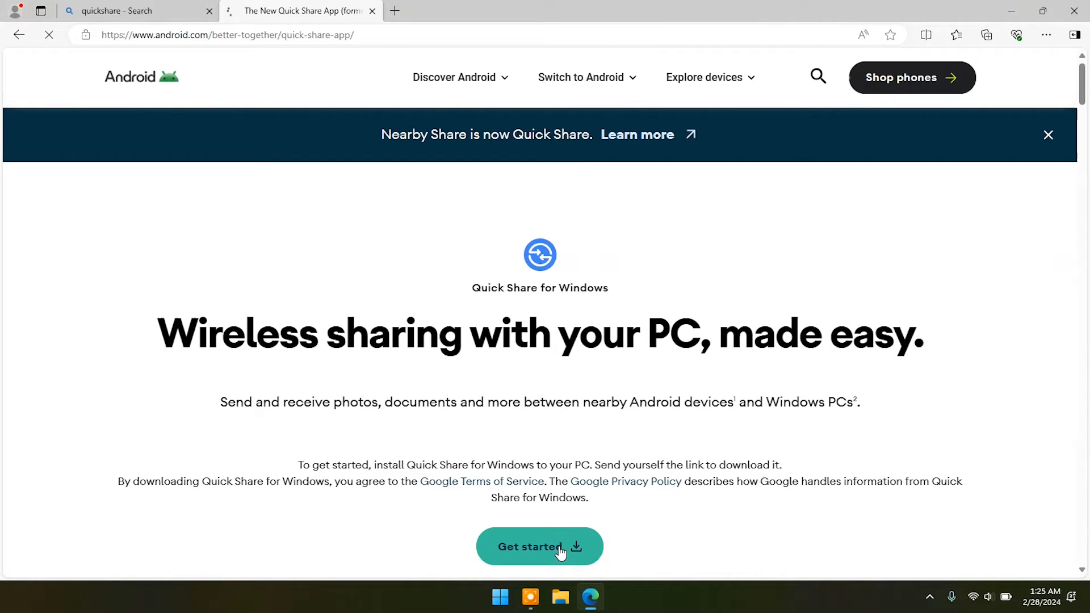
click(538, 546)
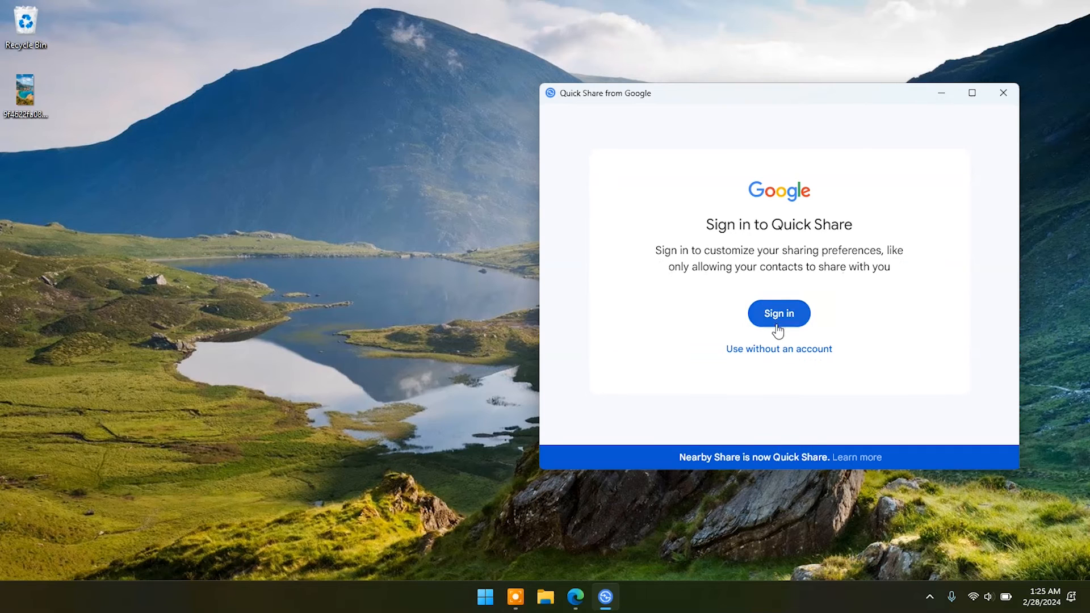
mouse_move(779, 349)
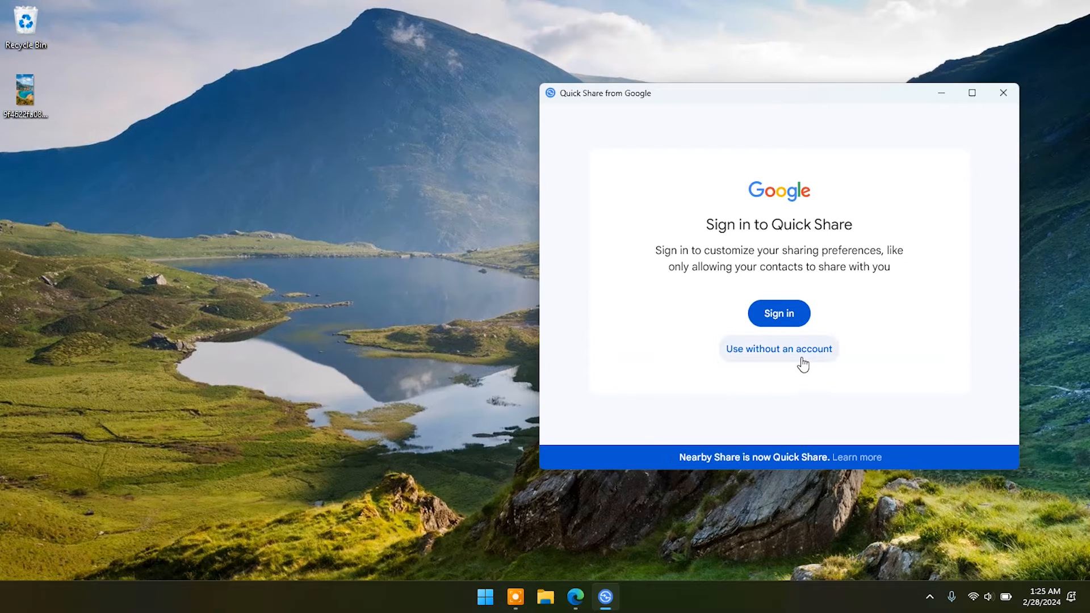
mouse_move(779, 313)
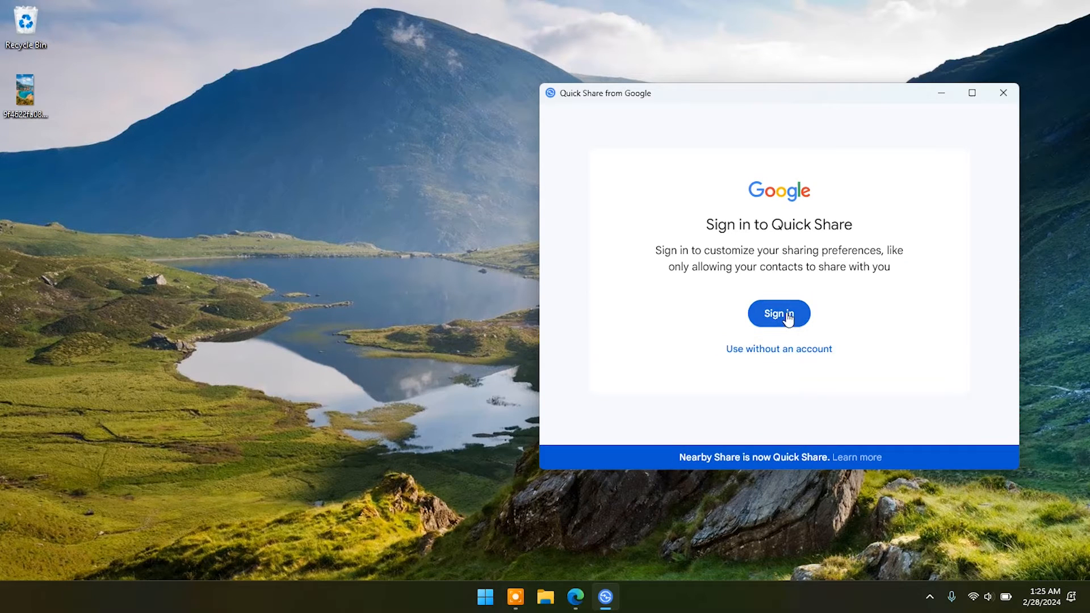
mouse_move(779, 349)
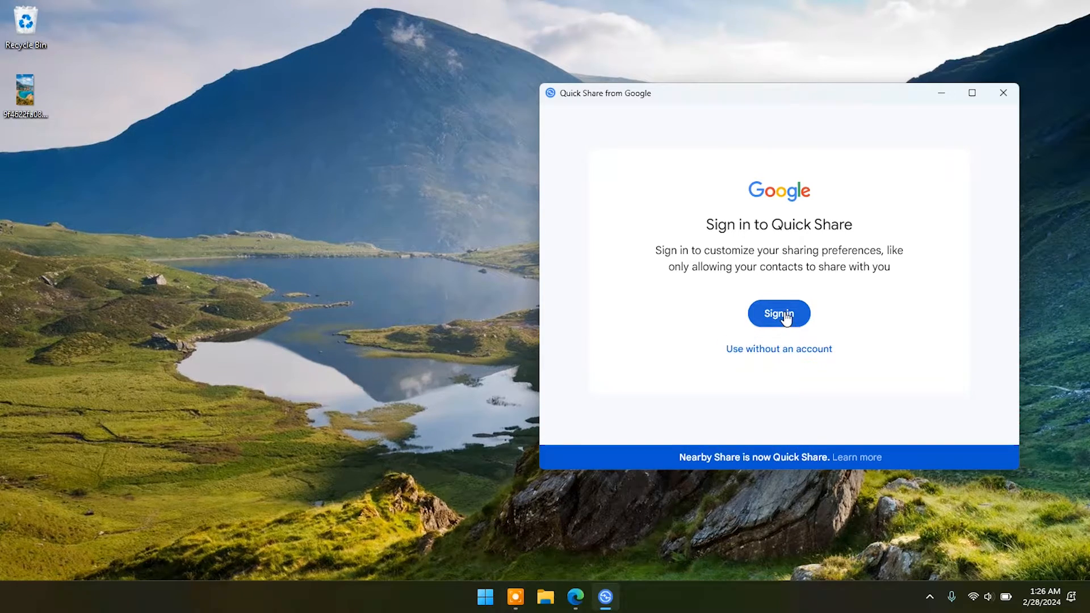
Sign in to Quick Share with Google, submitting the account email and password.
click(779, 313)
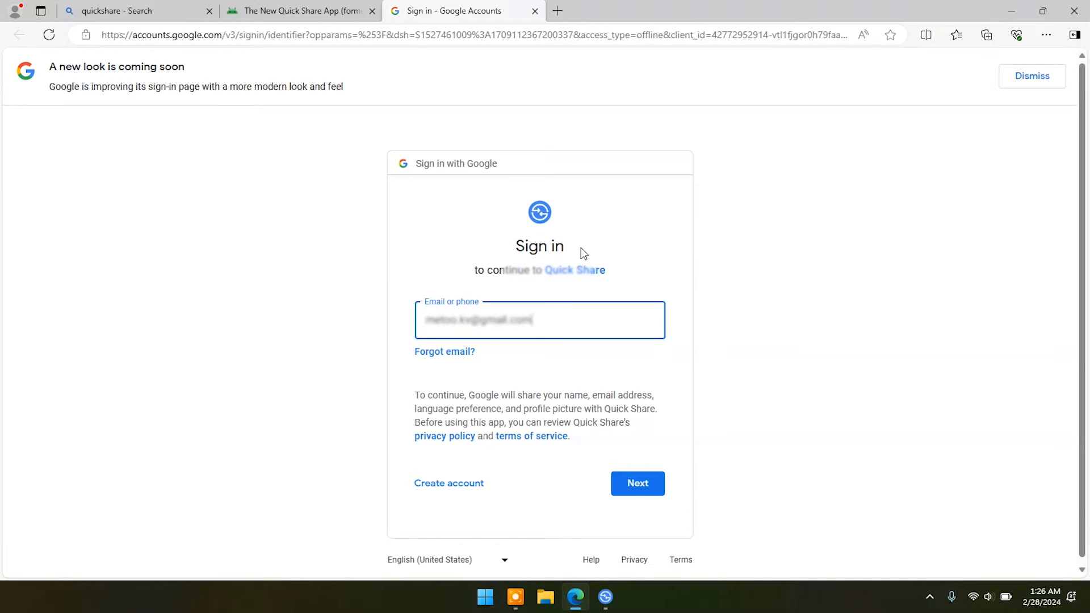
click(636, 483)
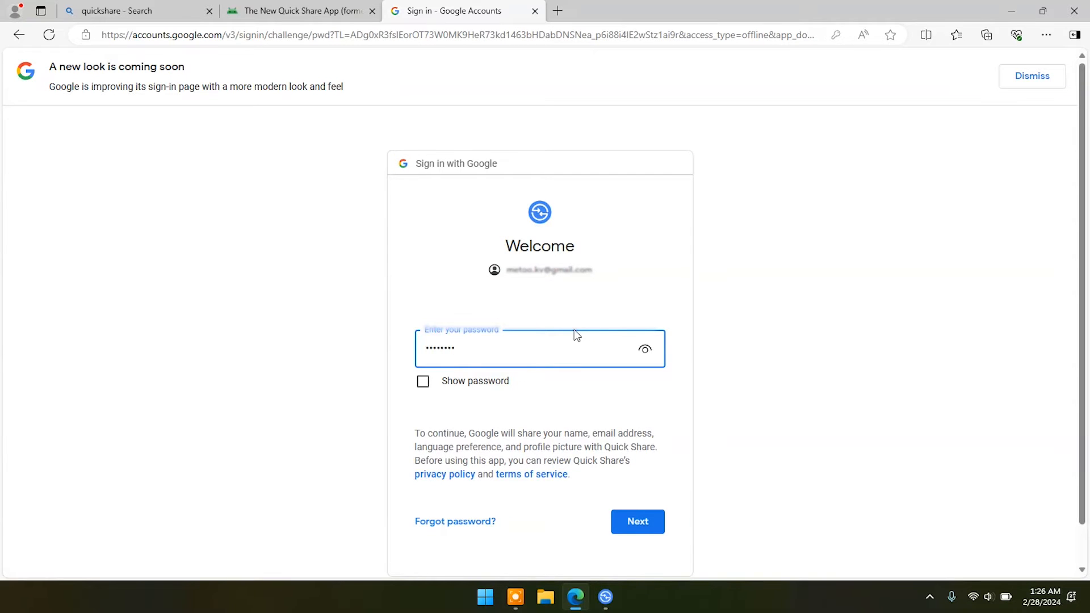
click(636, 521)
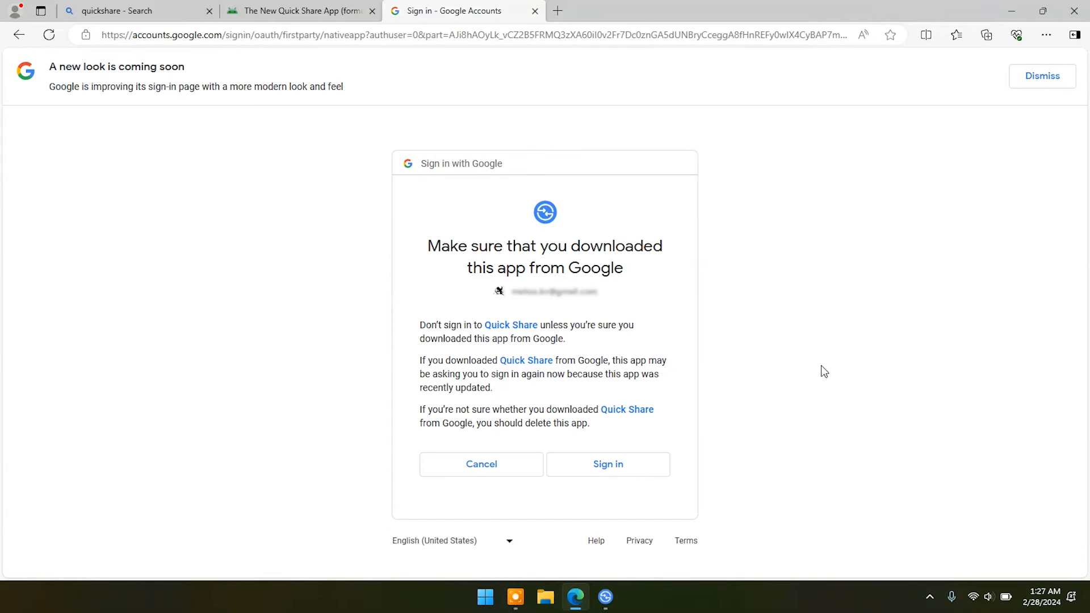
Confirm the Google sign-in and rename the PC device to Portal Seven.
click(606, 464)
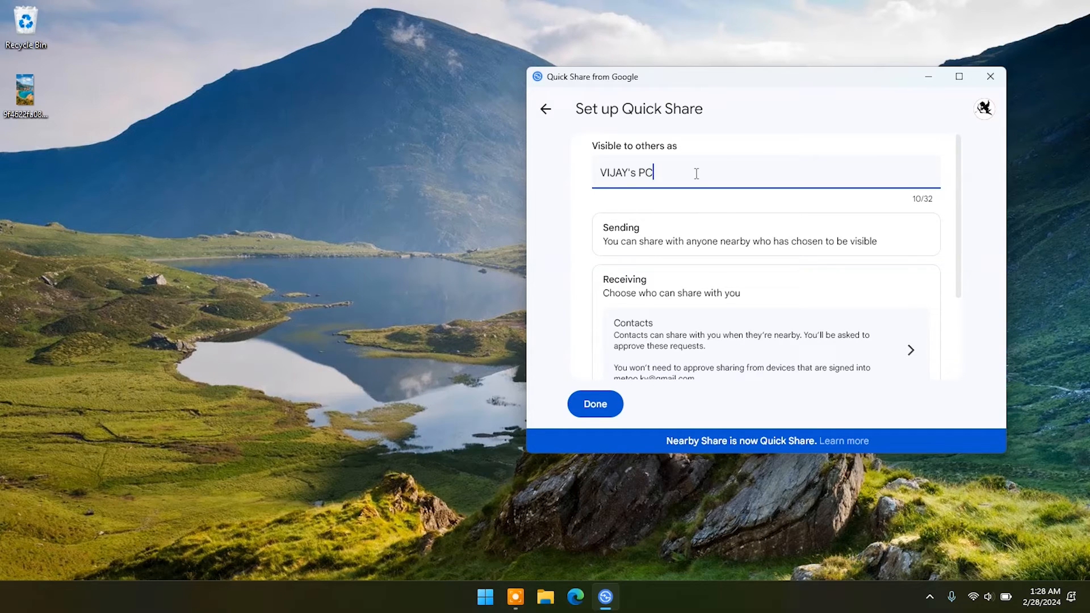
text(Portal Seven)
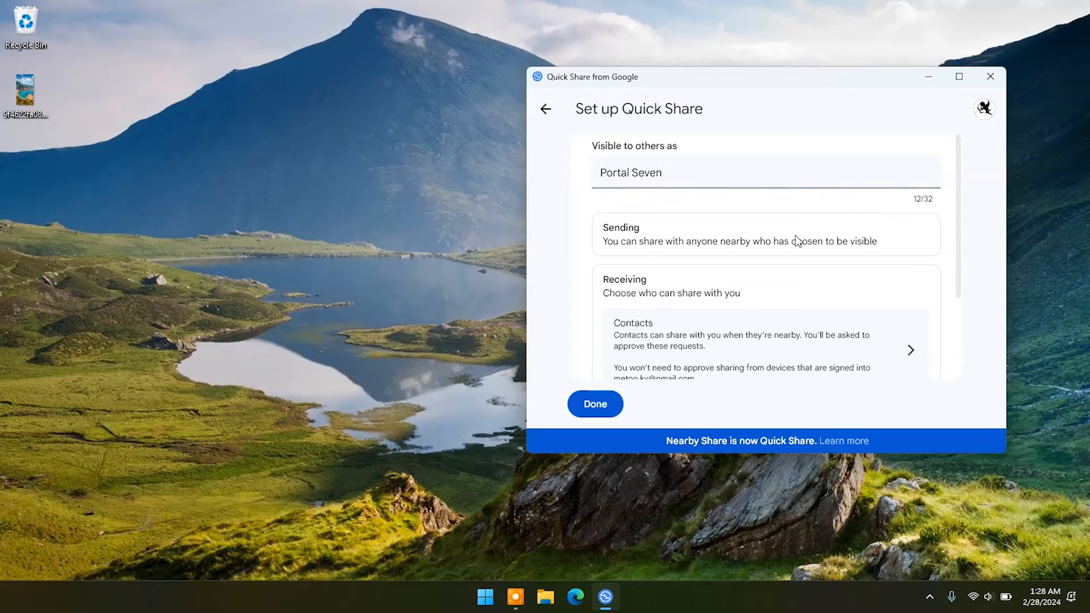
mouse_move(645, 289)
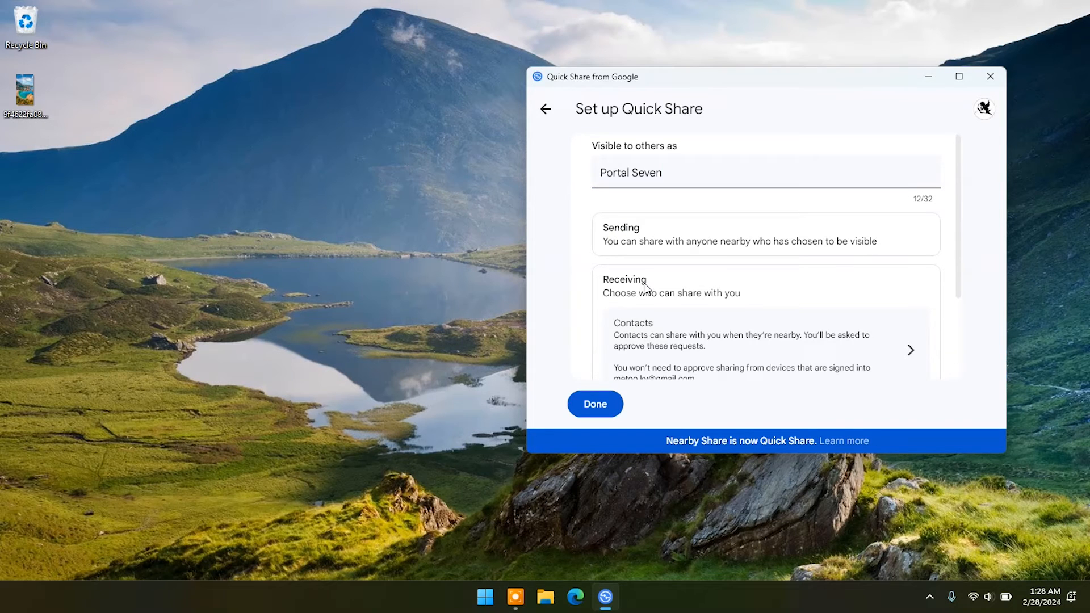
Set receiving to Everyone nearby and finish the PC's Quick Share setup.
scroll(down, 3)
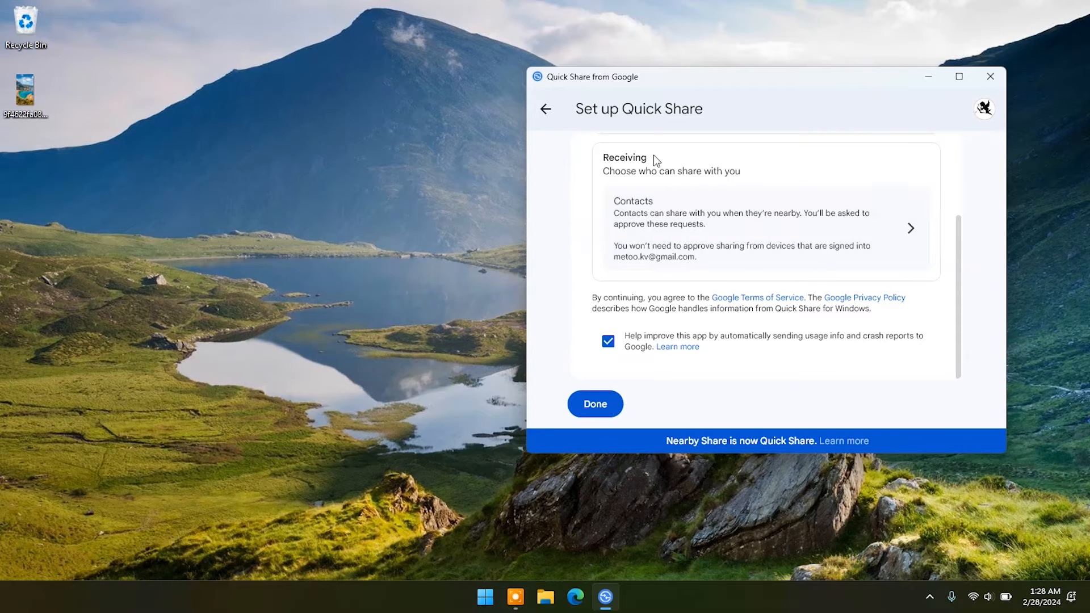
click(764, 229)
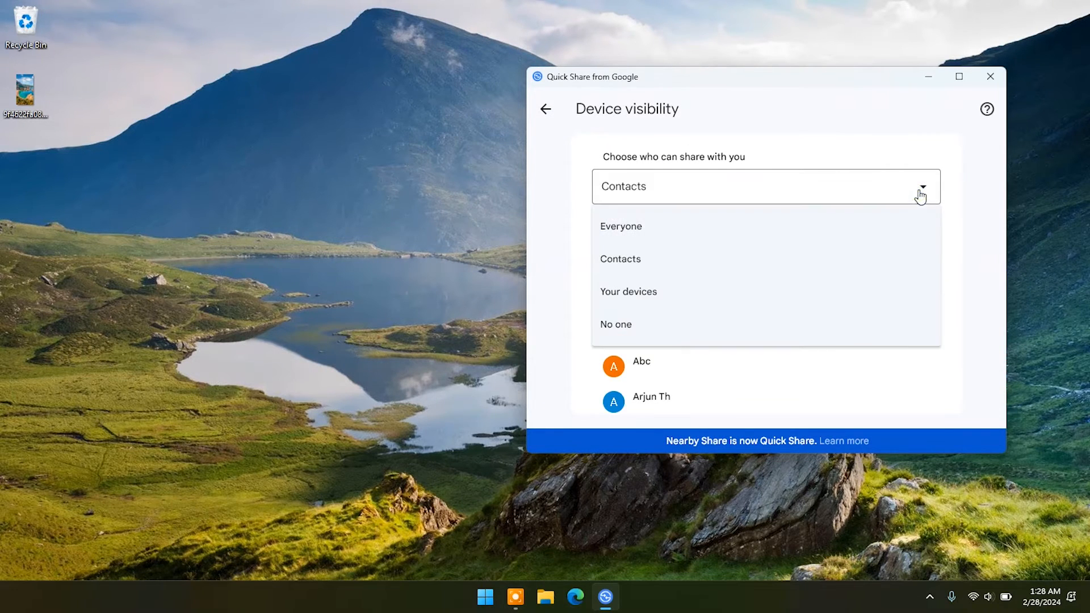
click(621, 226)
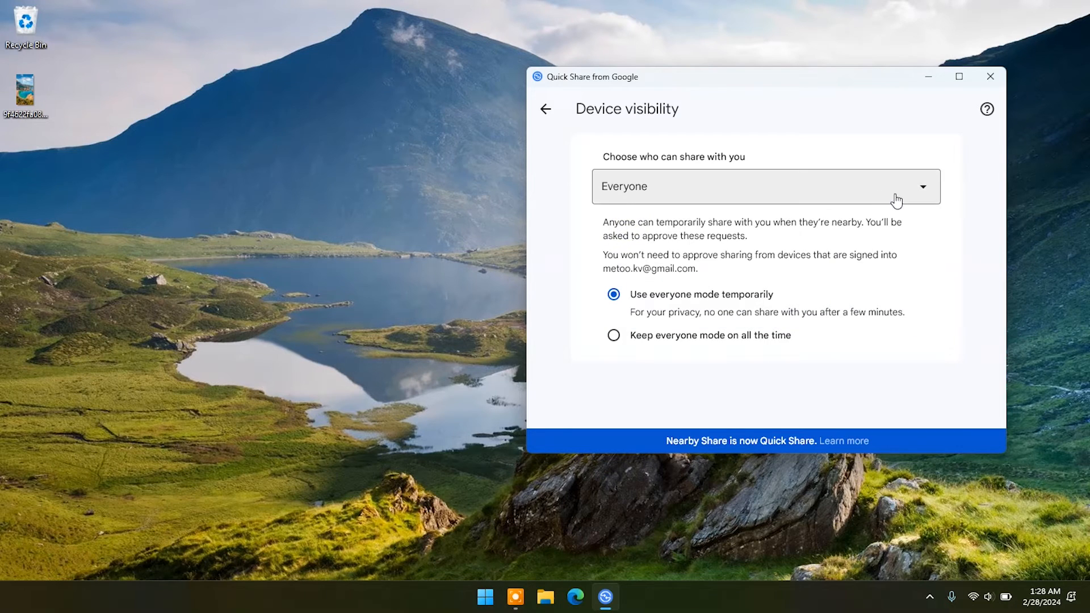
click(546, 109)
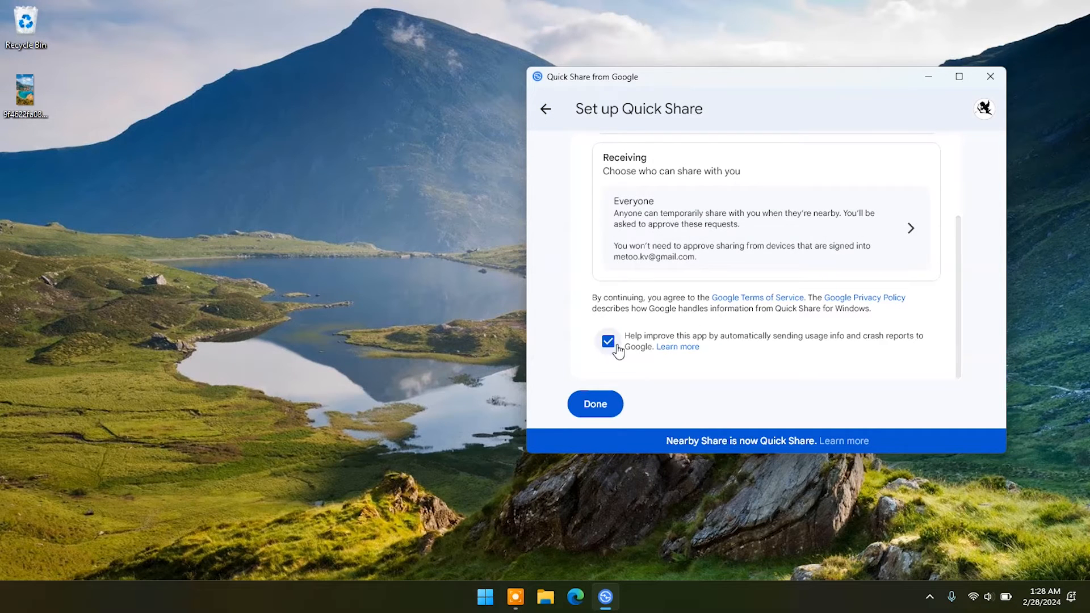
click(594, 403)
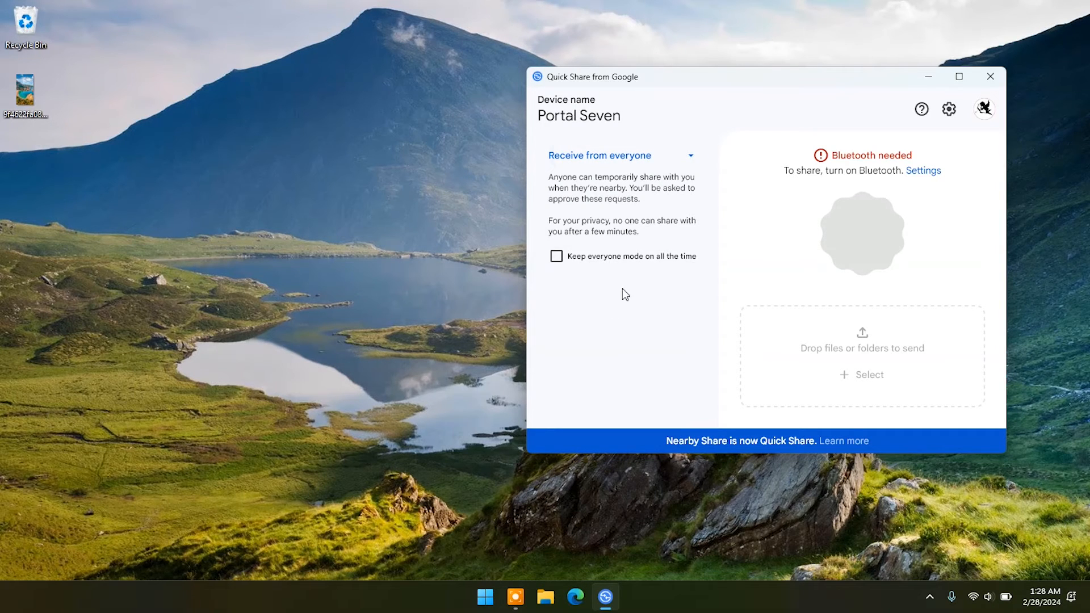
mouse_move(595, 267)
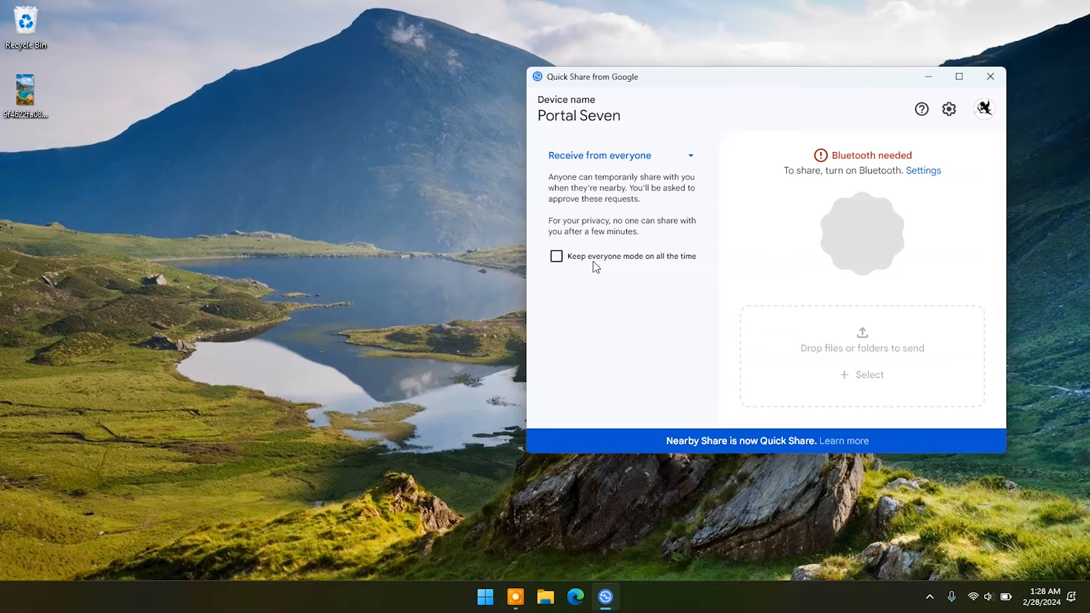
mouse_move(961, 241)
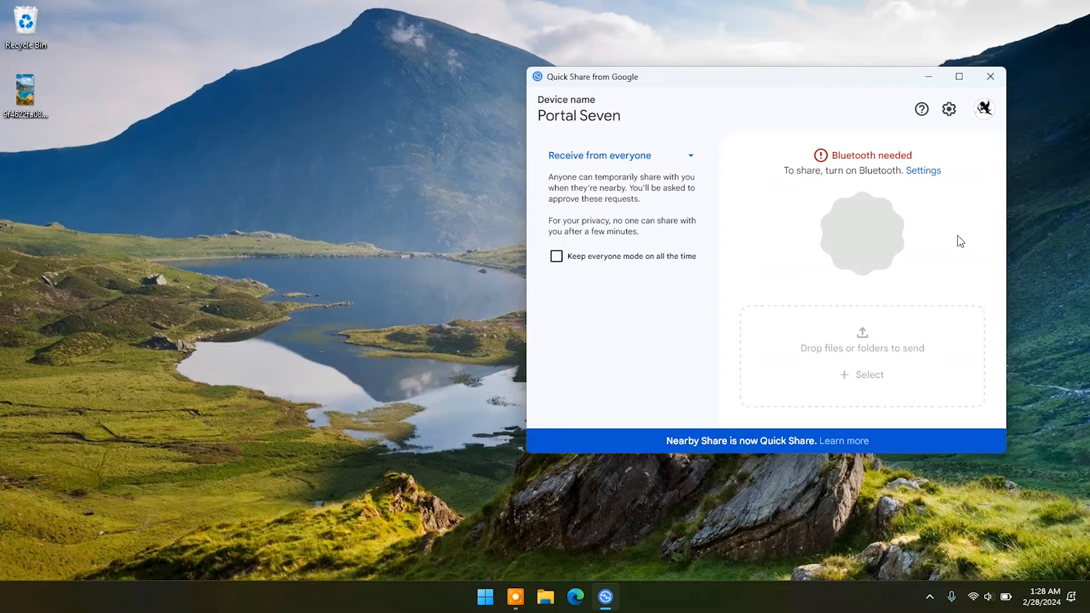
mouse_move(919, 191)
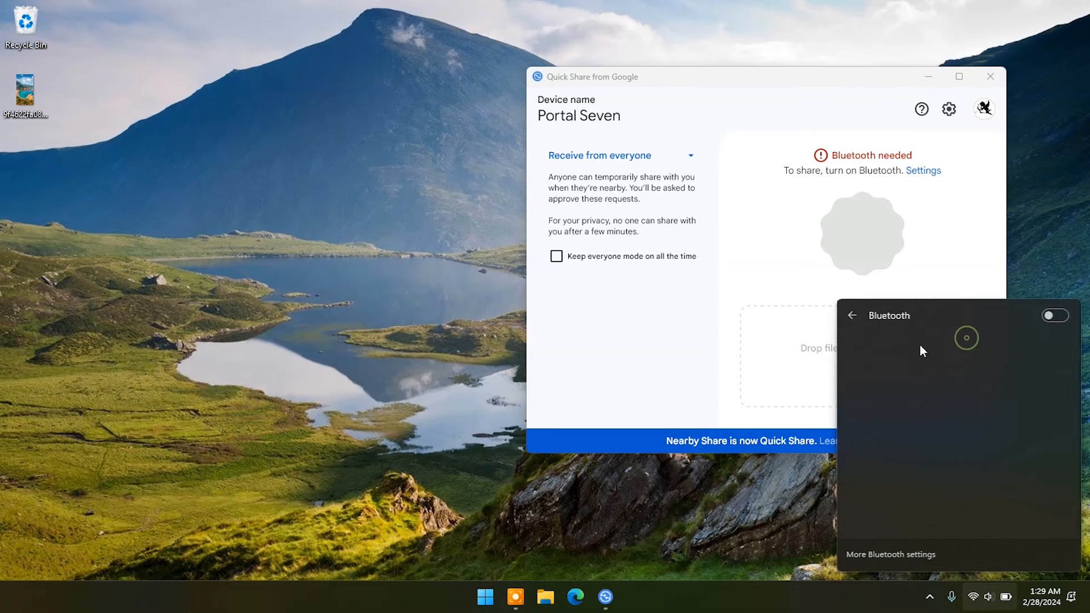
click(1054, 316)
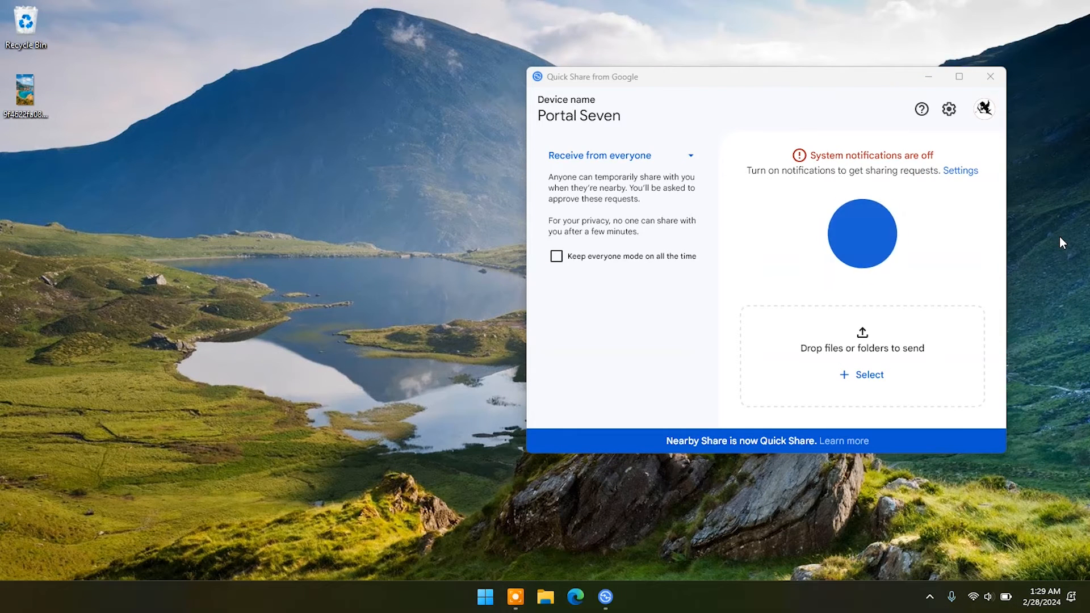
mouse_move(1054, 361)
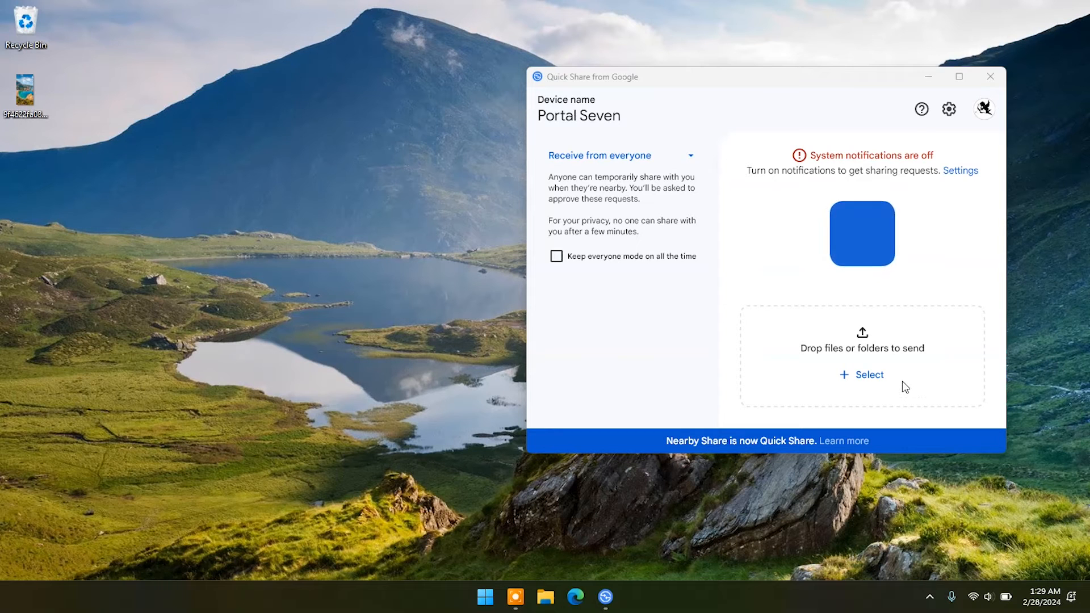
mouse_move(949, 109)
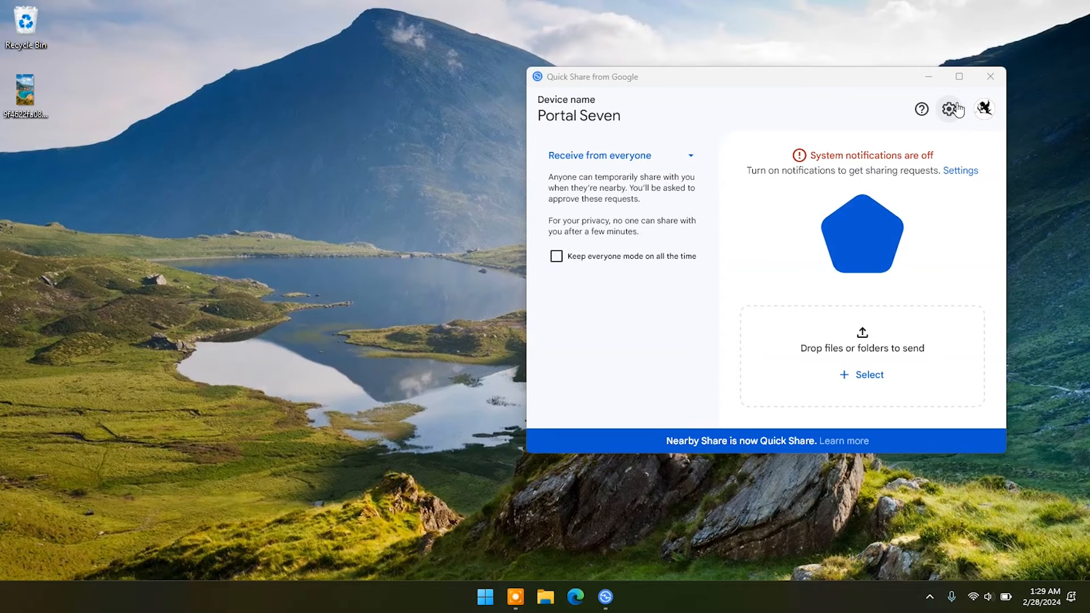
click(952, 109)
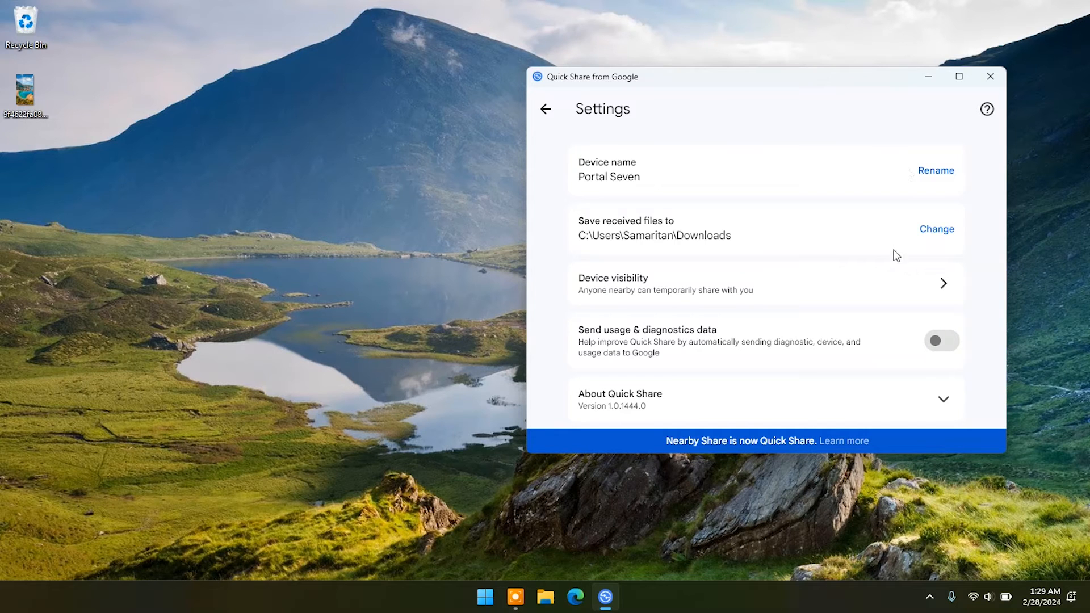
mouse_move(937, 228)
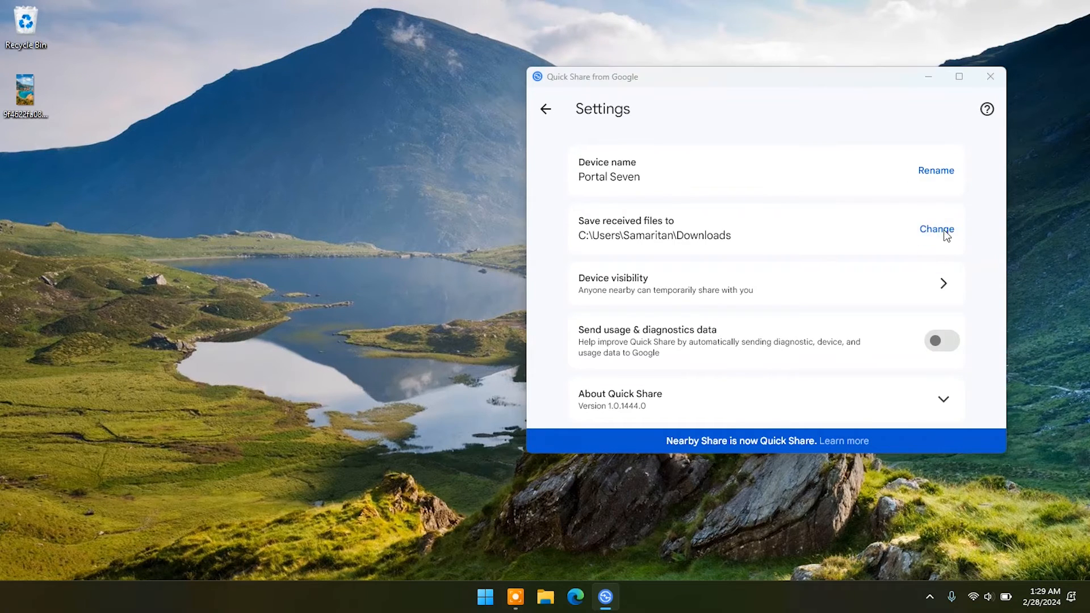
click(943, 283)
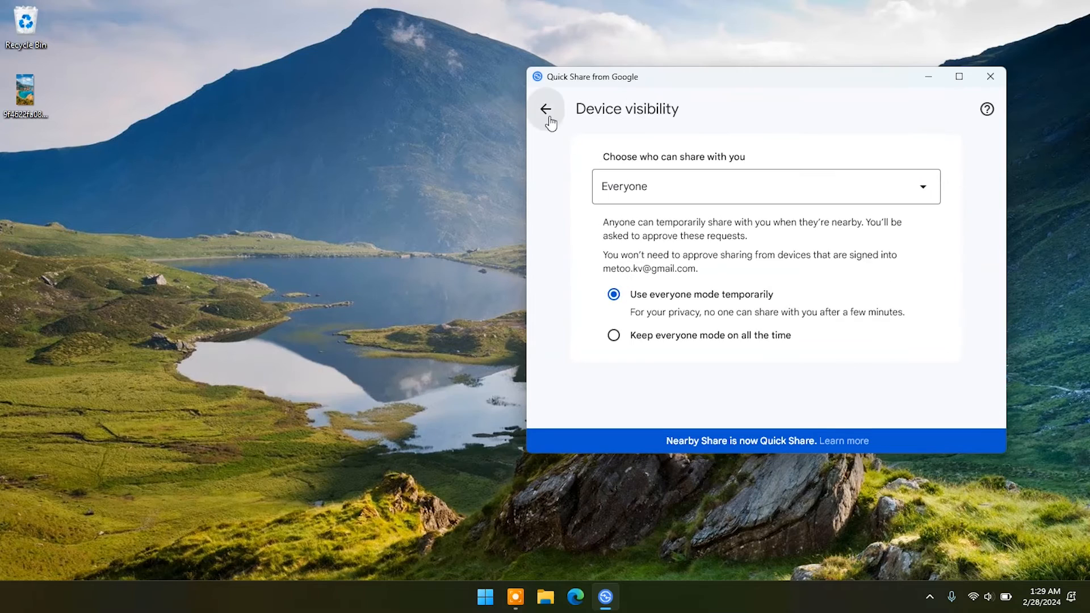
click(547, 109)
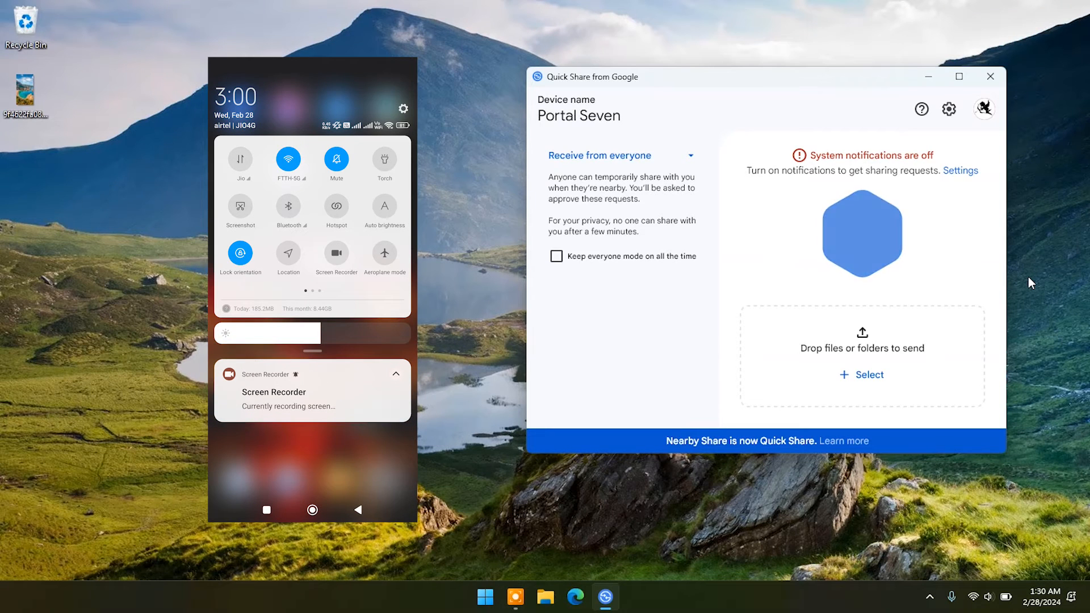
Save 'portal phone' as the phone's device name and continue its setup.
scroll(left, 3)
text(portal phon)
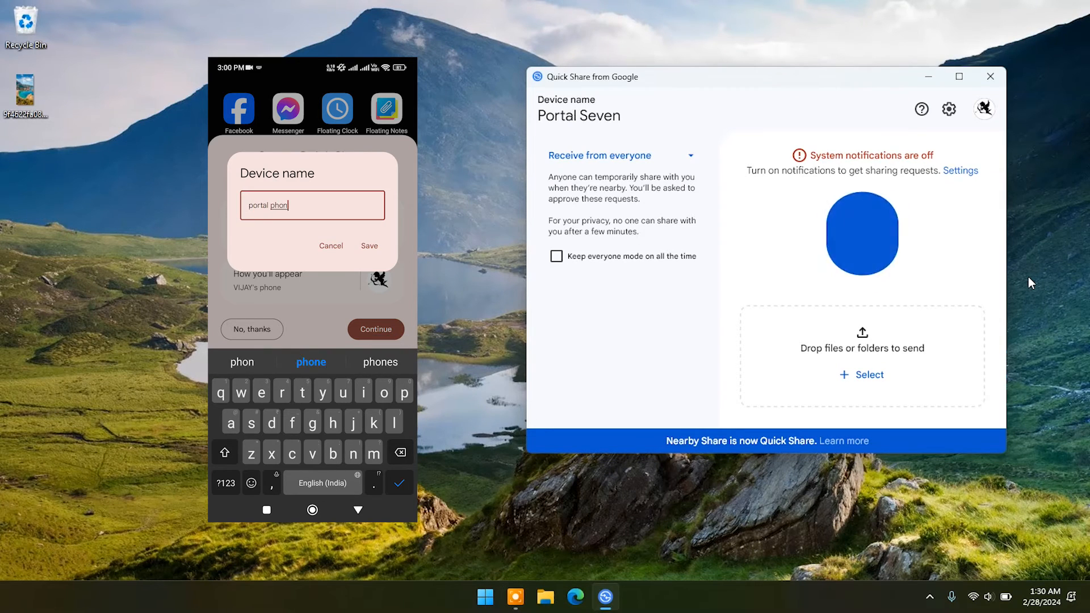
click(369, 245)
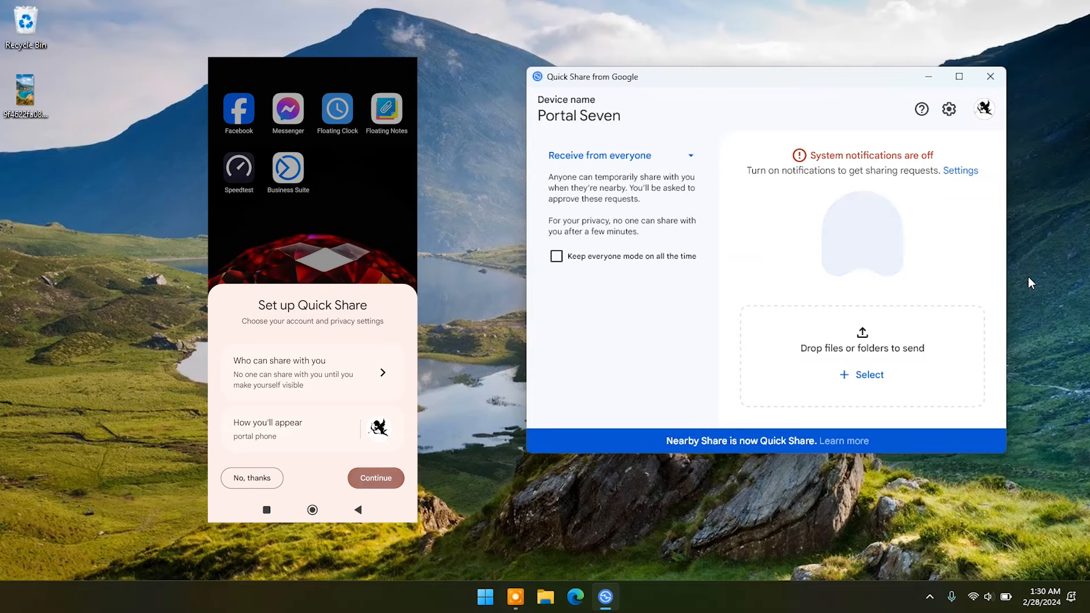
click(375, 477)
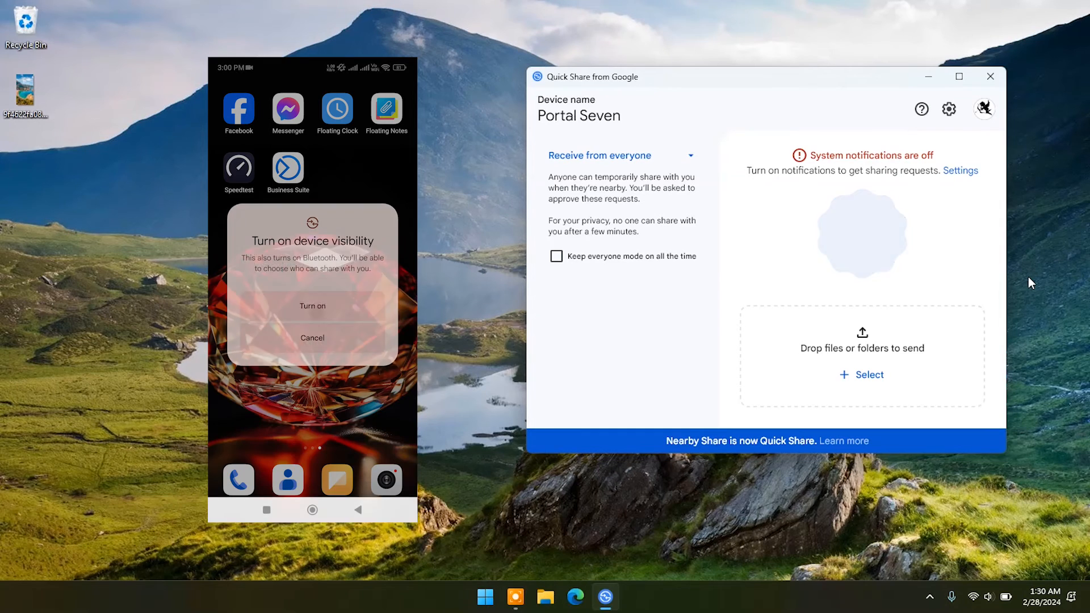
Make the phone visible to Everyone with the 10-minute limit unchecked, and finish with Done.
click(312, 305)
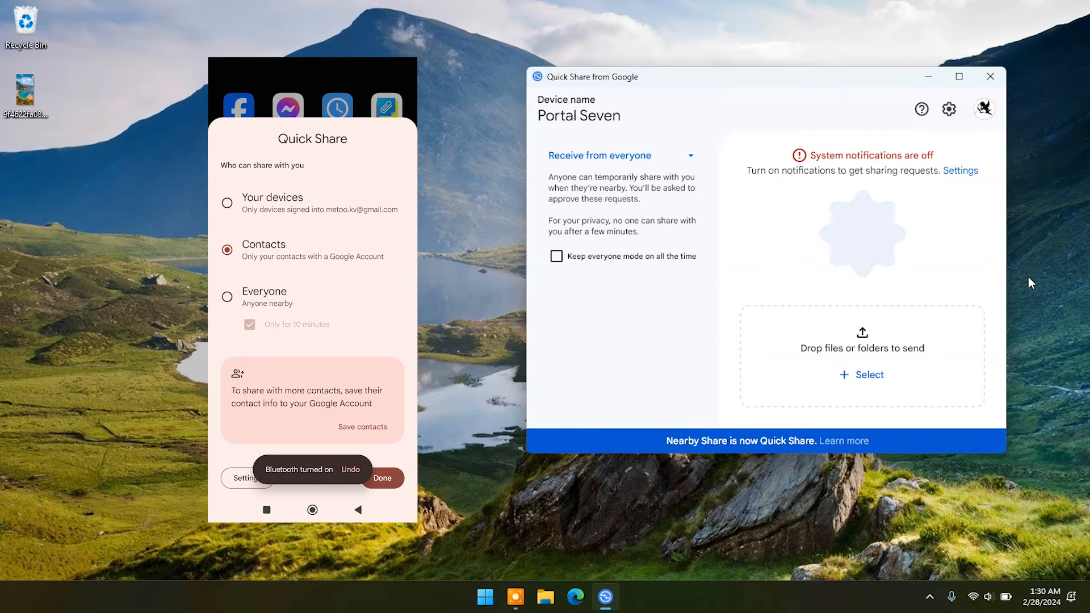
click(227, 297)
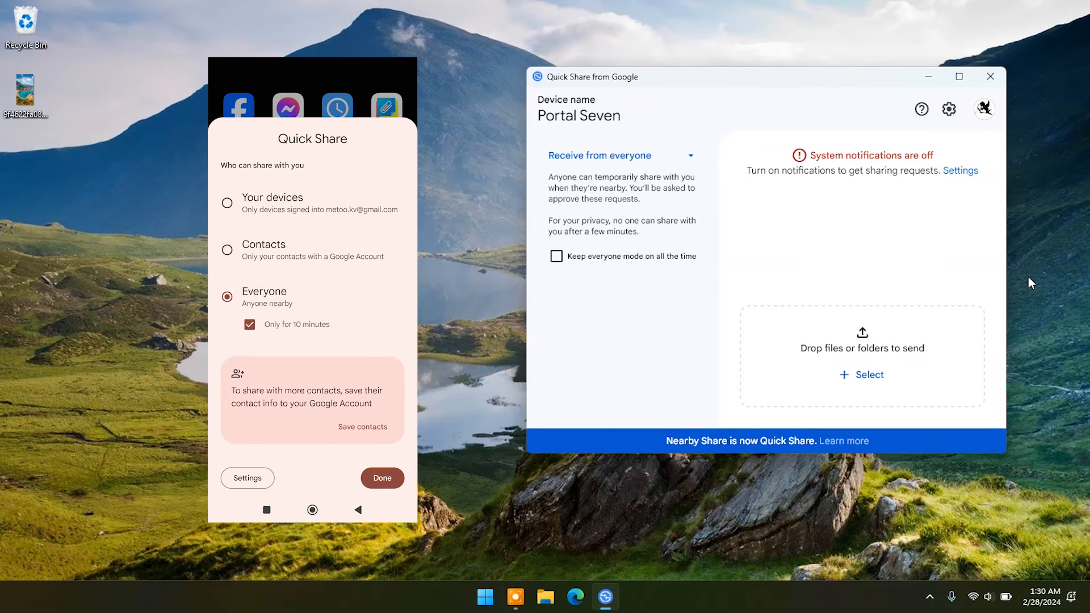
click(249, 324)
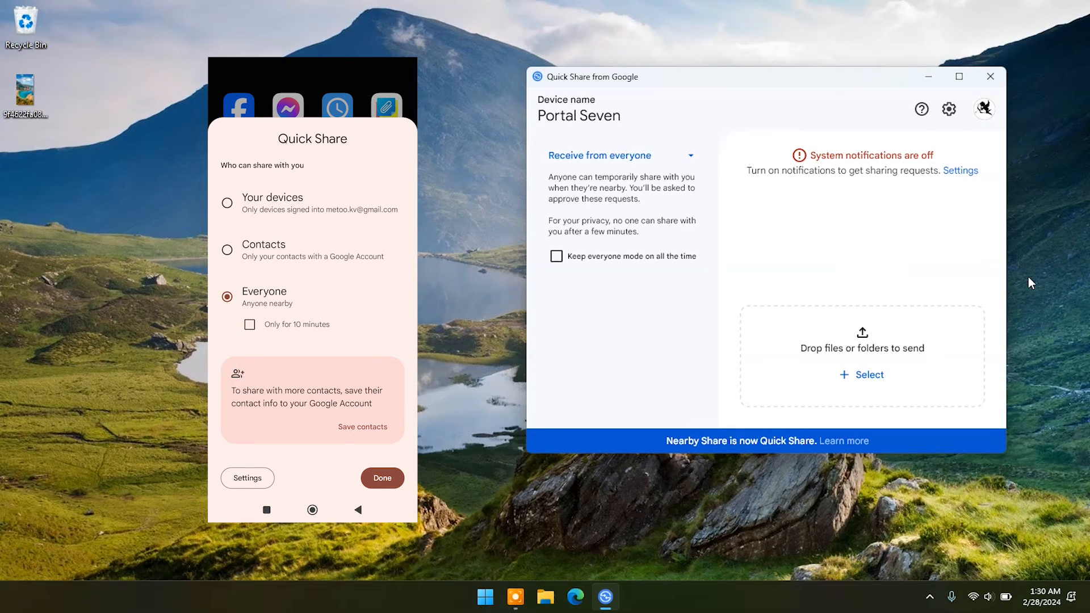
click(381, 478)
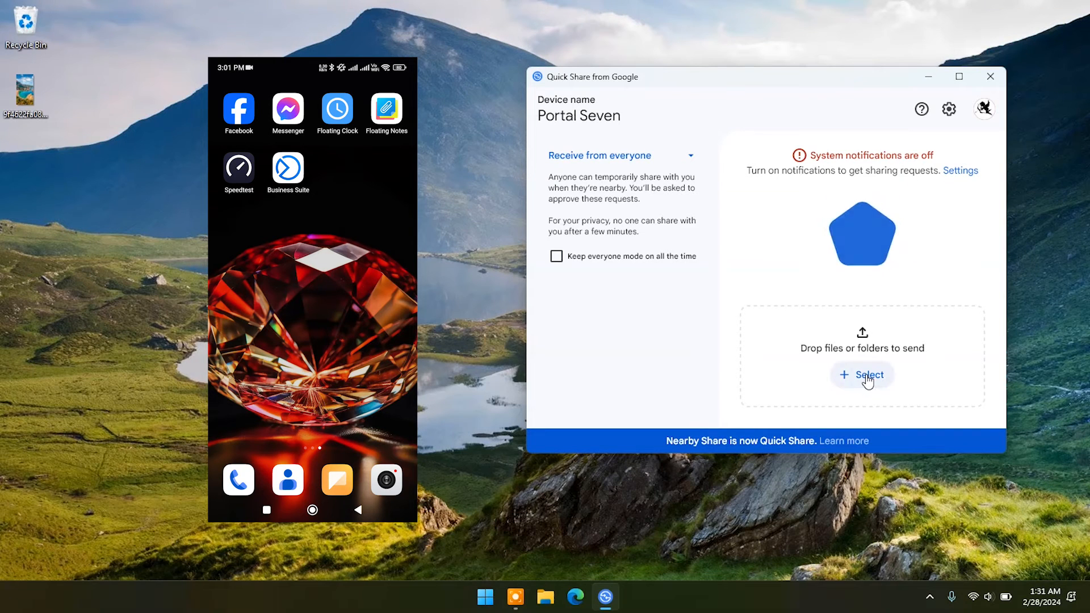
Choose Files under Select and pick the image to send from the Open dialog.
click(862, 374)
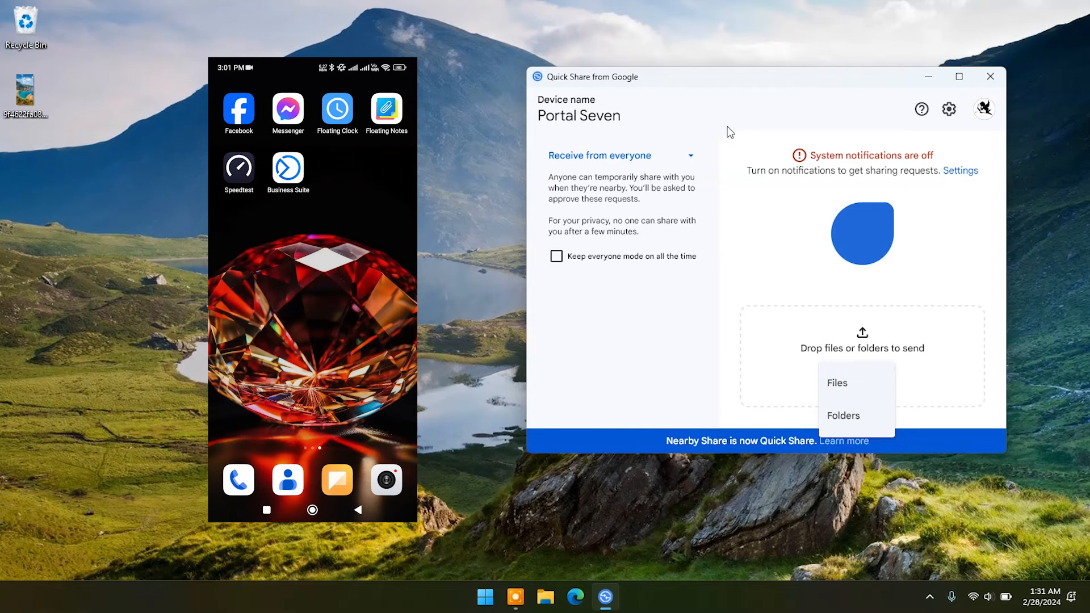
click(836, 382)
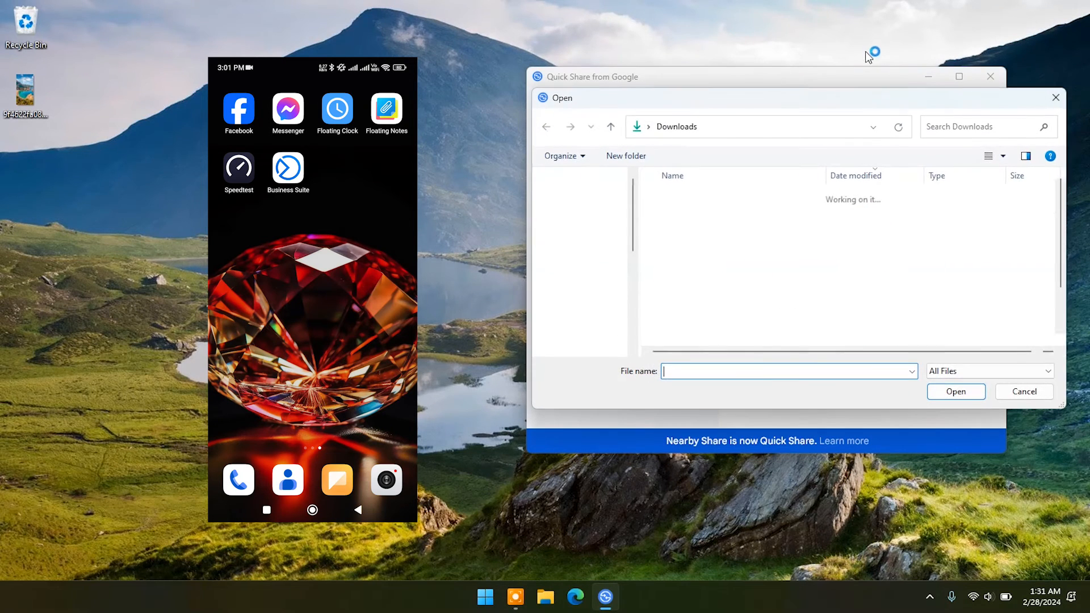
click(1023, 392)
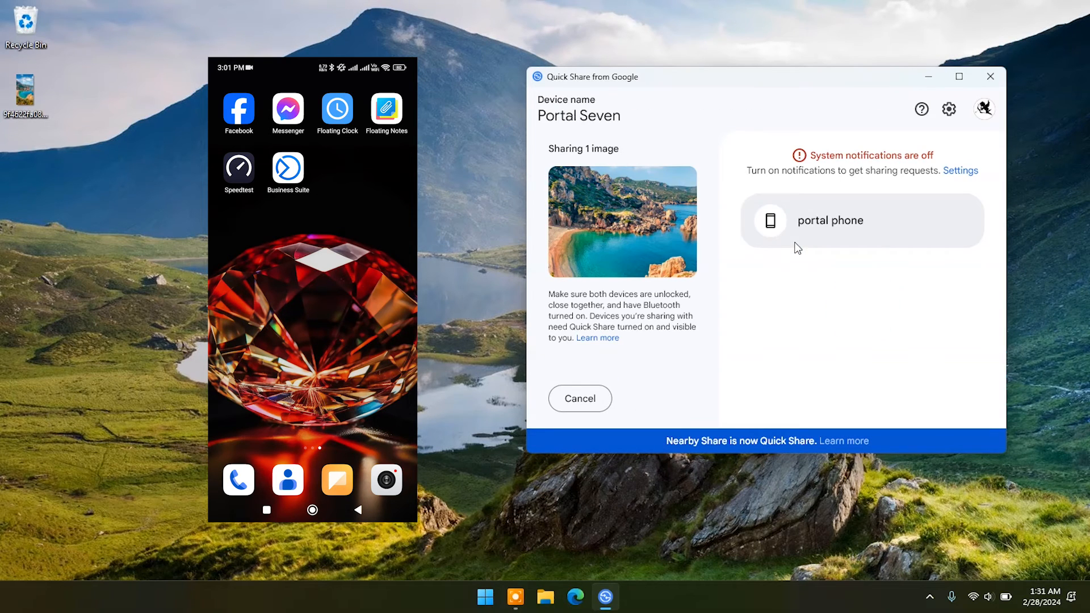
mouse_move(825, 237)
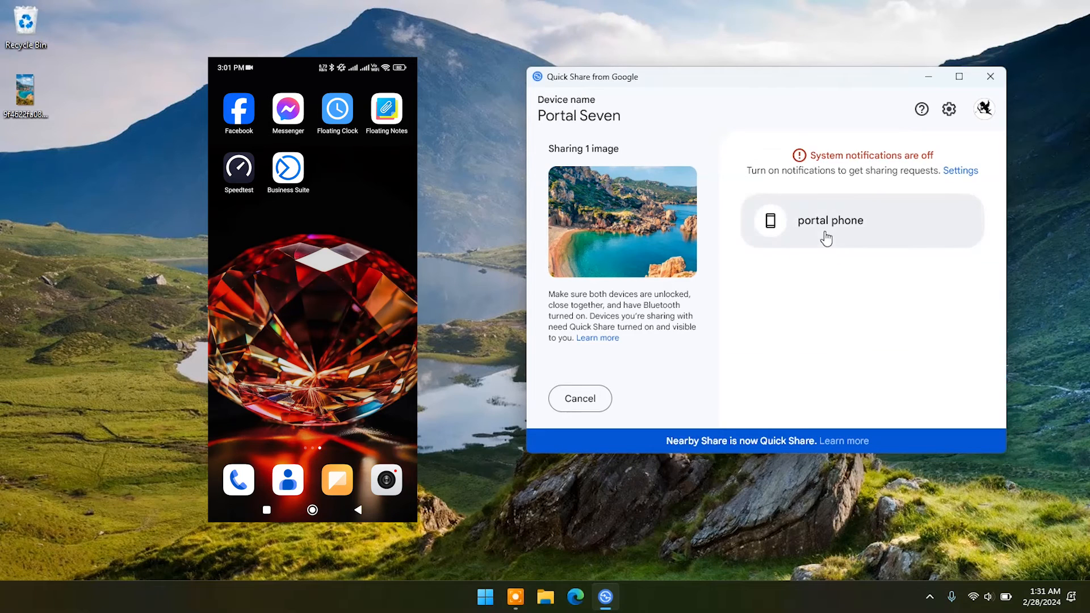
mouse_move(835, 248)
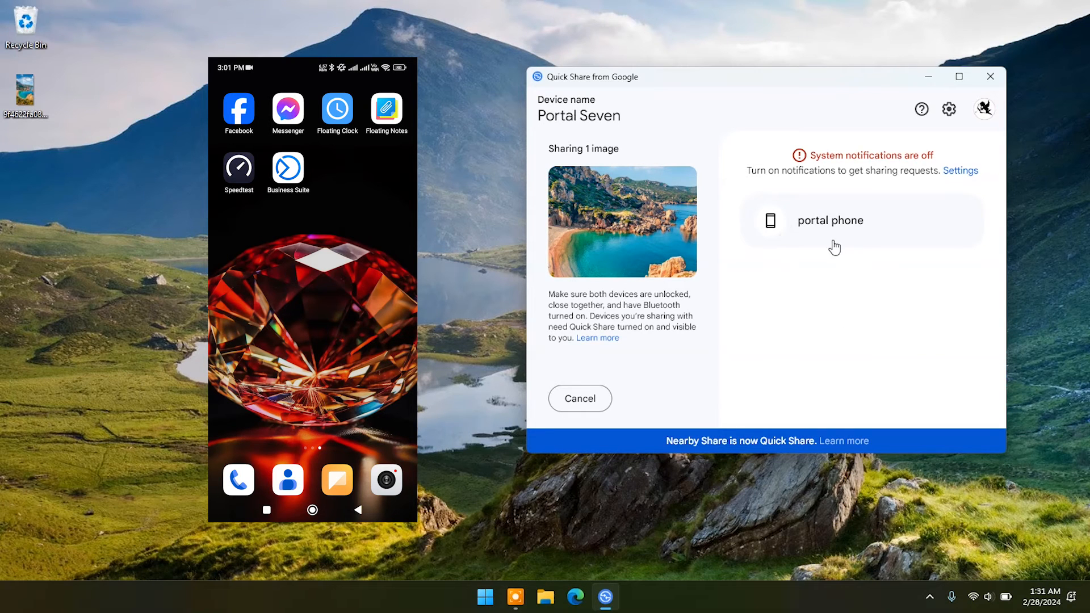
Send the chosen image to portal phone from the nearby devices list.
click(828, 220)
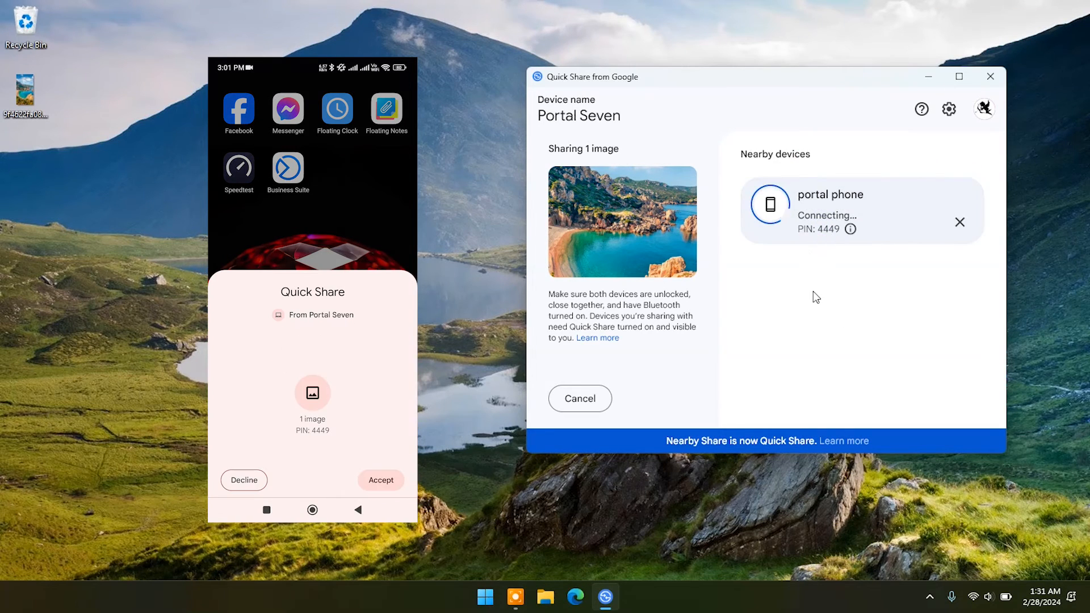
mouse_move(809, 300)
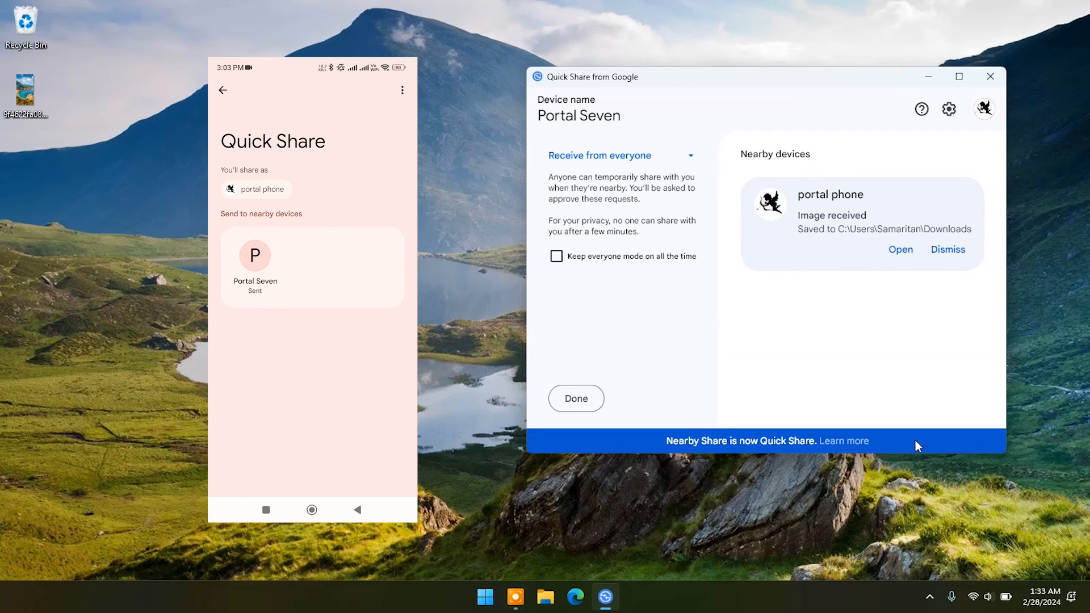
mouse_move(897, 236)
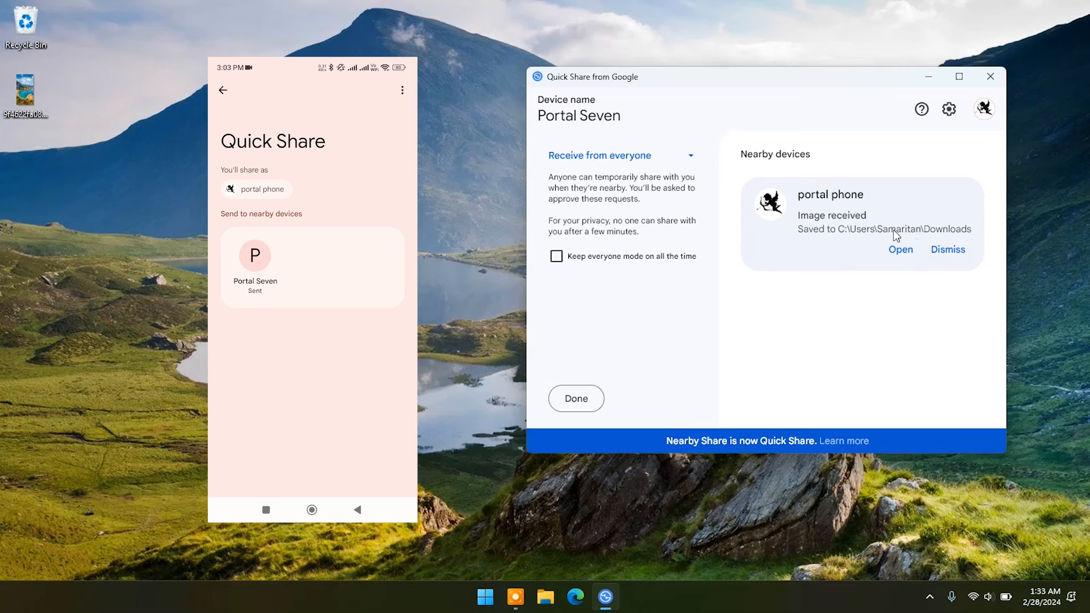
View the image received from portal phone in Photos, then close it.
click(947, 248)
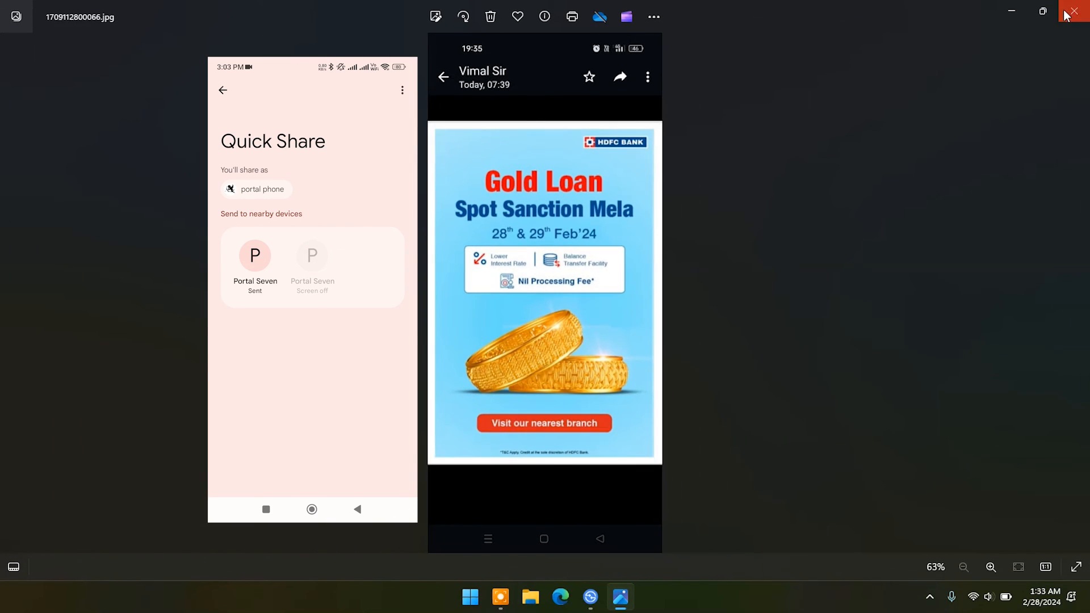
click(1077, 11)
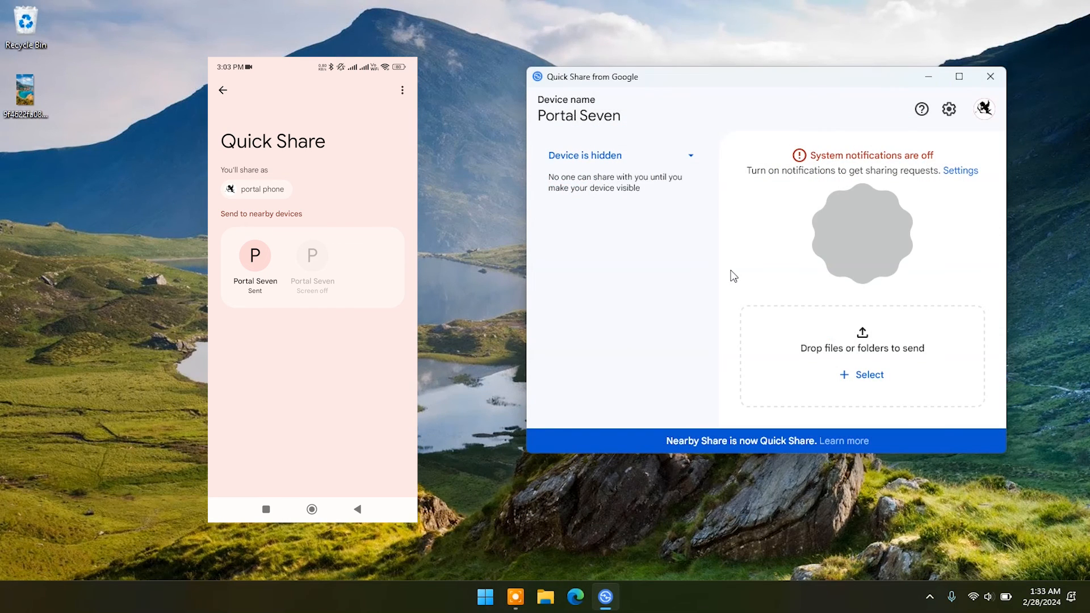